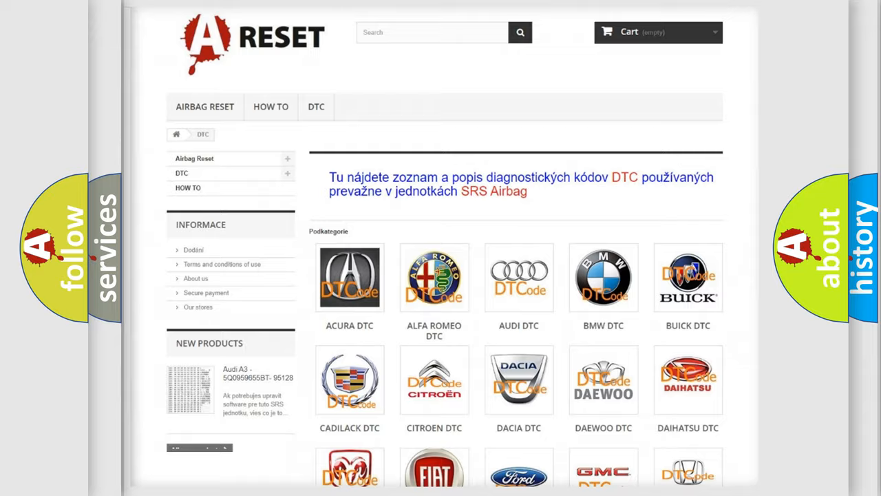
- Open the Saturn DTC subcategory and scroll through its diagnostic trouble code list
scroll("down", 3)
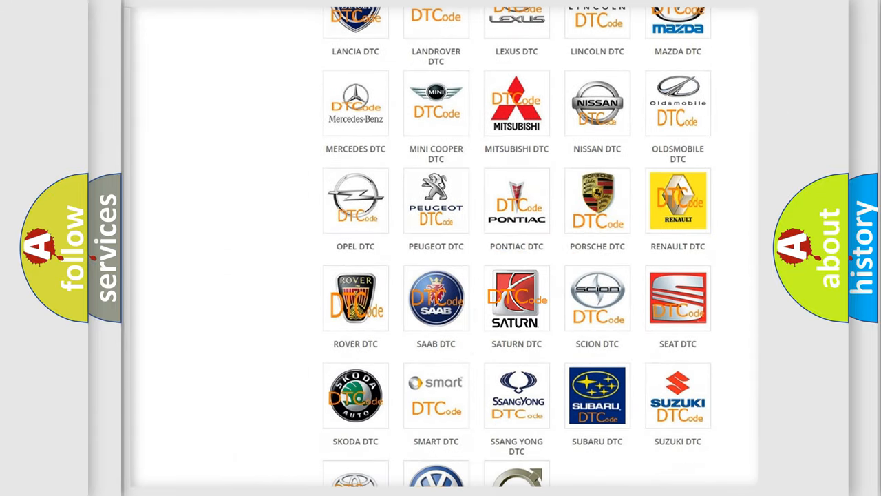
left_click(516, 298)
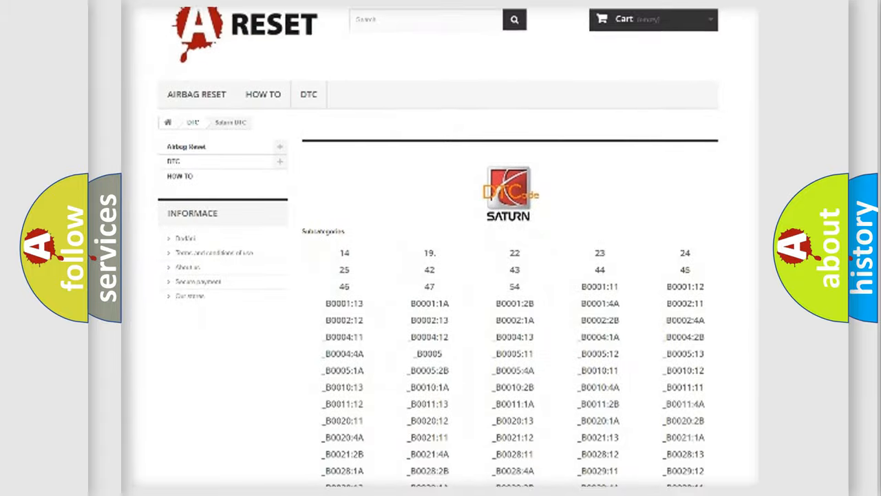
scroll("down", 3)
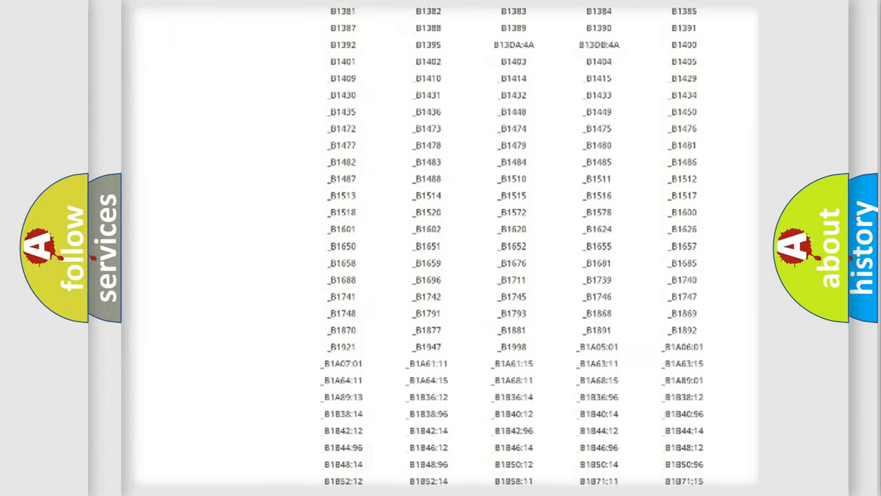
scroll("up", 3)
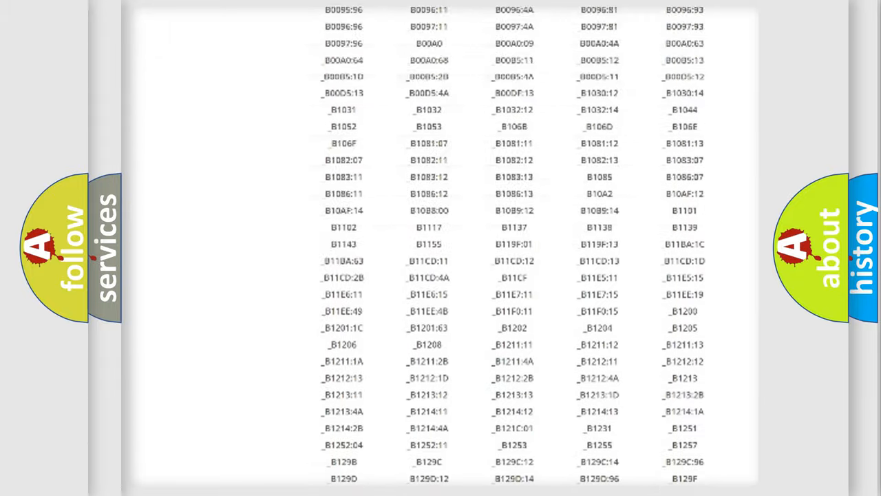
scroll("up", 3)
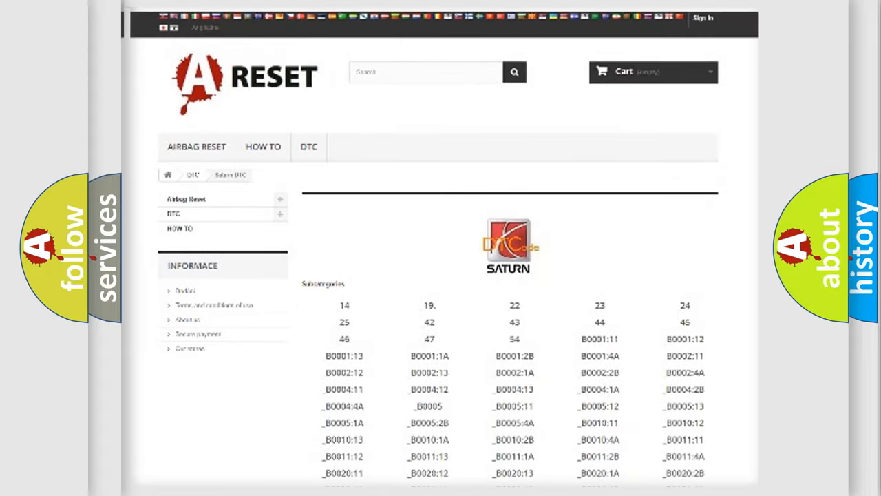